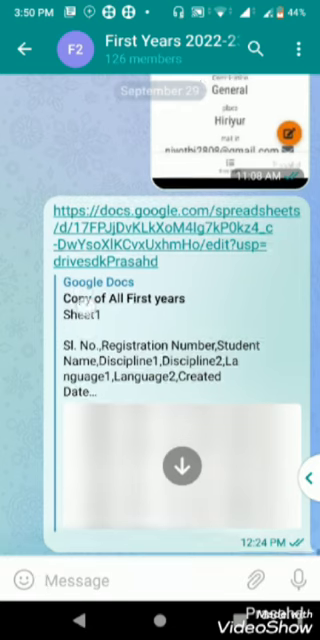
Open the shared docs.google.com spreadsheet link from the Telegram chat, confirming the account
scroll("down", 3)
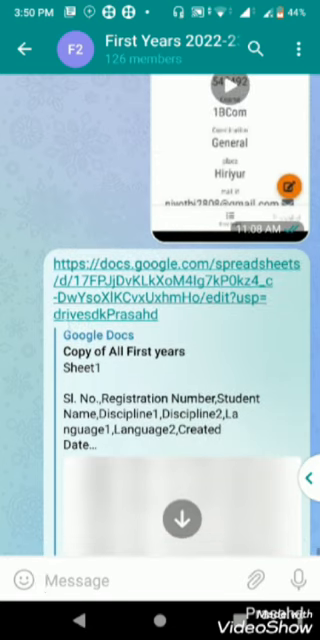
scroll("down", 3)
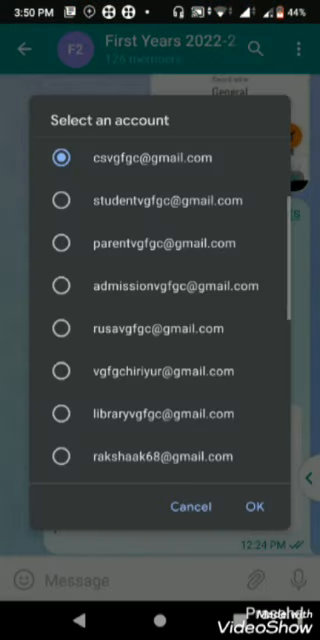
left_click(62, 328)
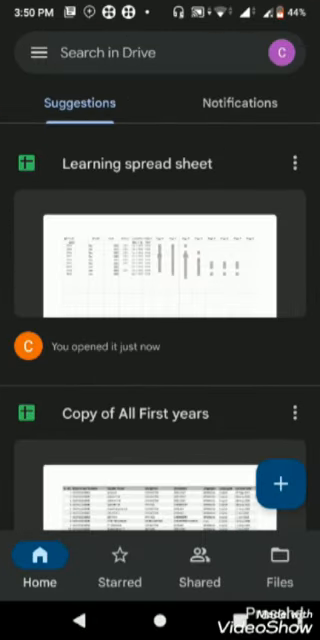
Browse the student names, registration numbers and disciplines on Sheet1
scroll("down", 3)
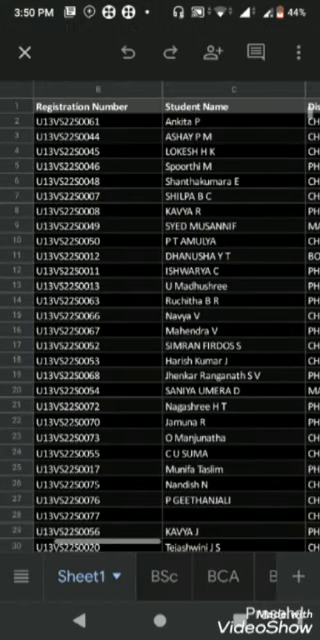
scroll("left", 3)
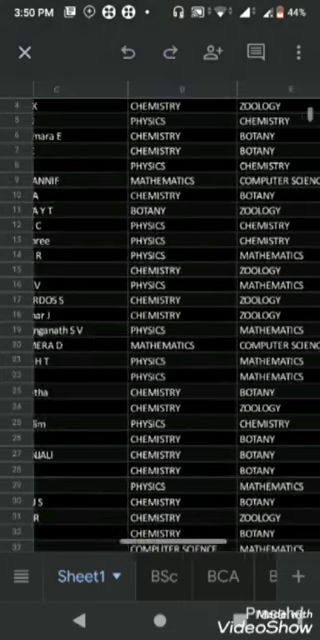
scroll("right", 3)
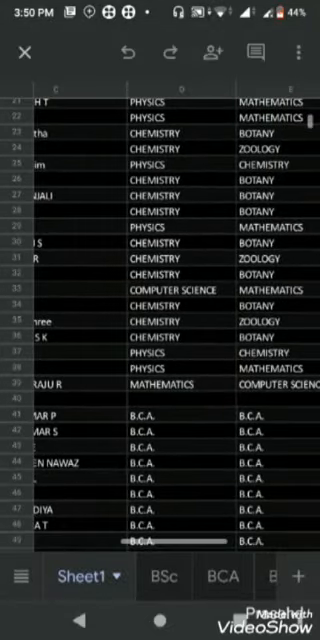
scroll("down", 3)
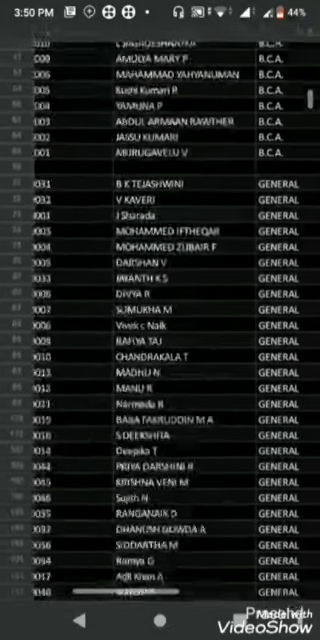
scroll("down", 3)
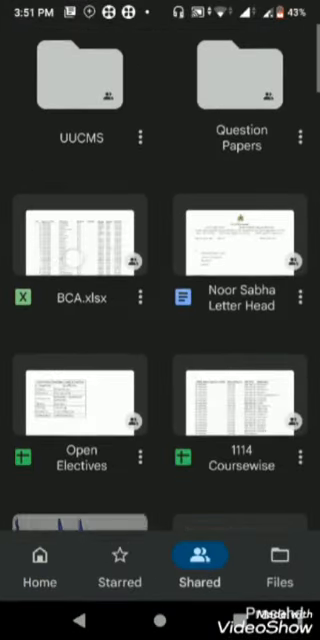
Return to Drive Home suggestions and reopen the Copy of All First years file
scroll("down", 3)
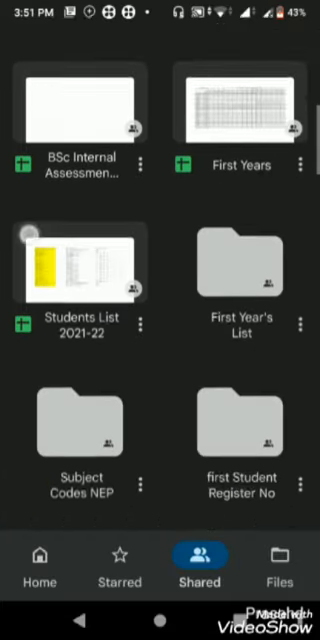
left_click(40, 567)
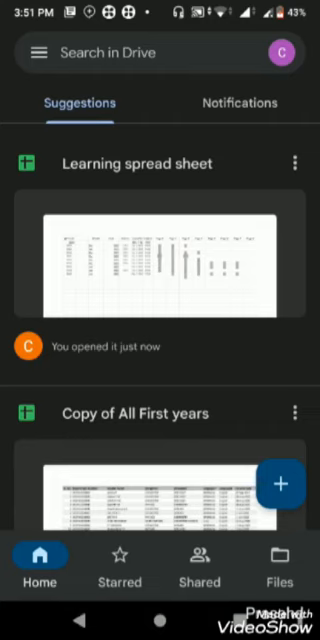
scroll("down", 3)
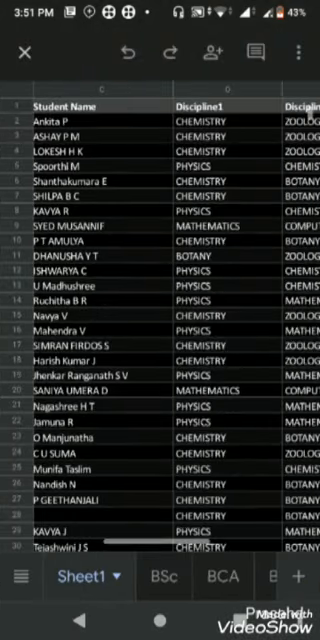
scroll("left", 3)
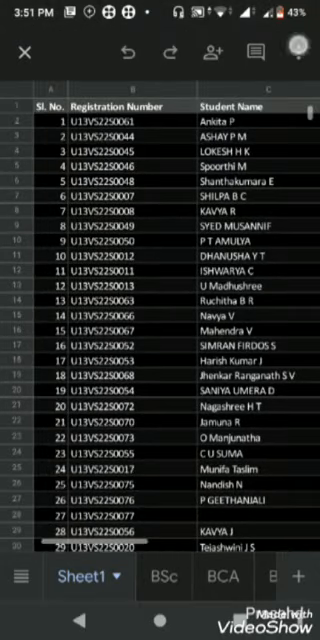
Make a copy of the spreadsheet titled 'All First years1' in My Drive
left_click(299, 48)
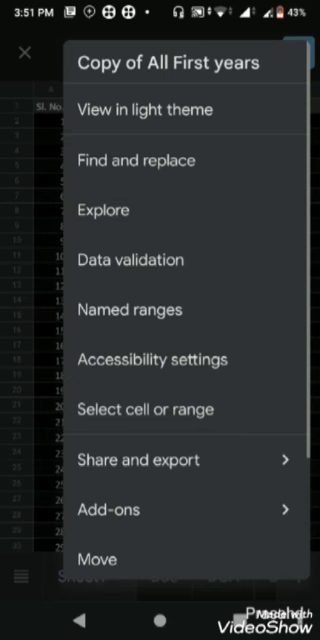
left_click(25, 52)
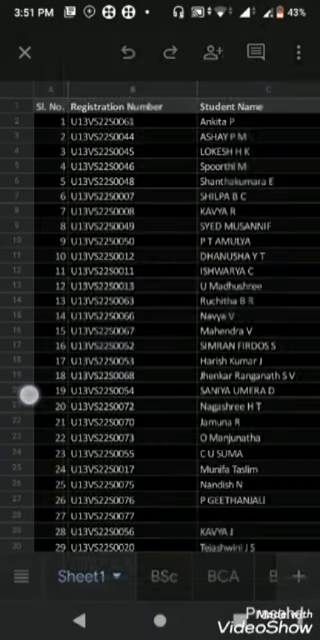
left_click(296, 51)
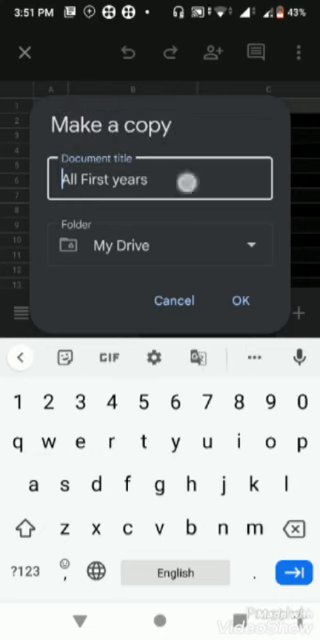
type("1")
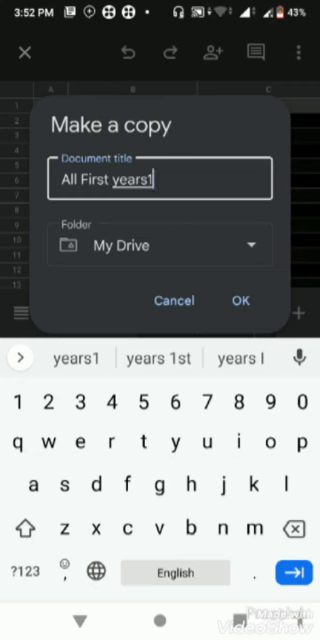
left_click(238, 300)
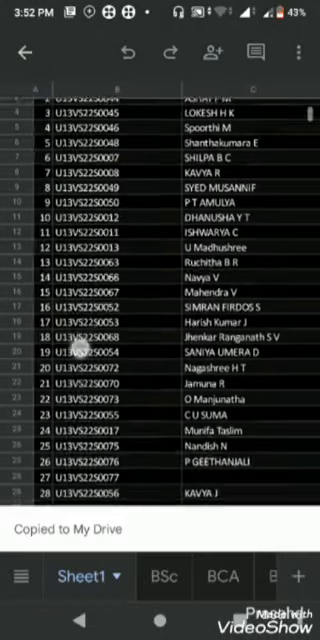
Scroll Drive suggestions and open the copied spreadsheet to view its discipline and language columns
scroll("down", 3)
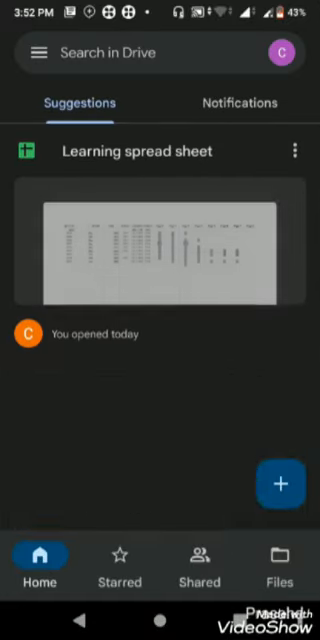
scroll("down", 3)
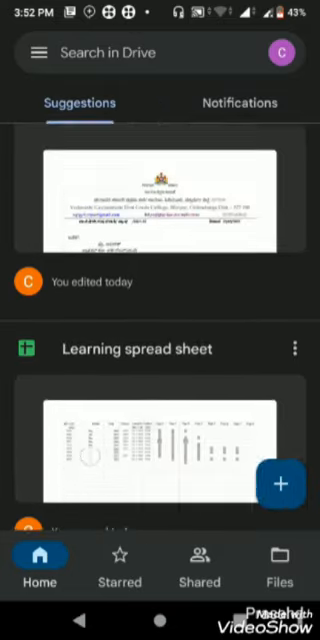
scroll("down", 3)
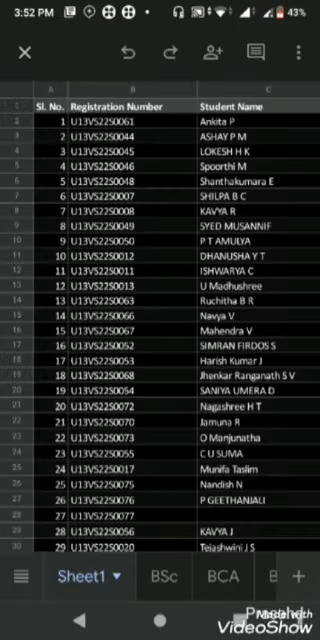
scroll("down", 3)
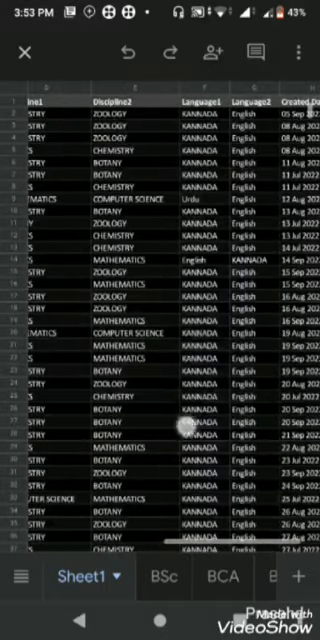
left_click(165, 578)
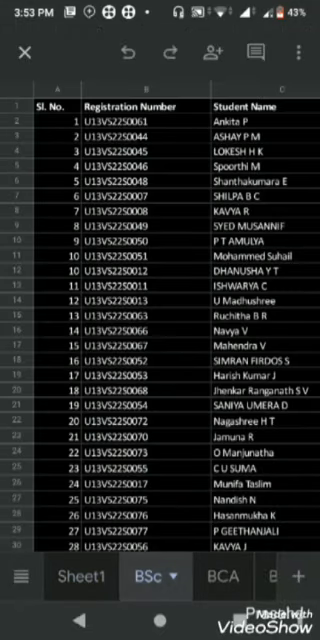
scroll("down", 3)
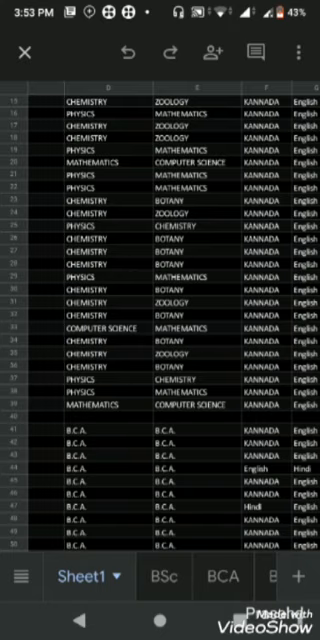
left_click(256, 262)
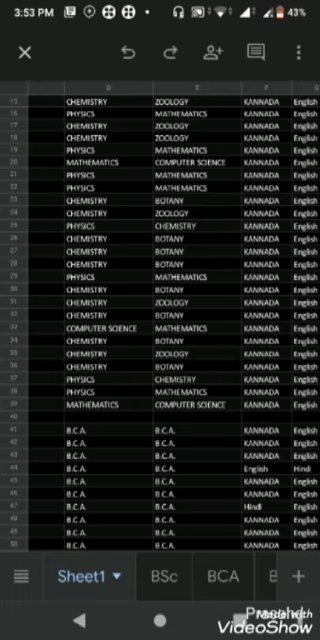
Add a blank sheet and rename it Sheet2
left_click(178, 577)
type("Shee")
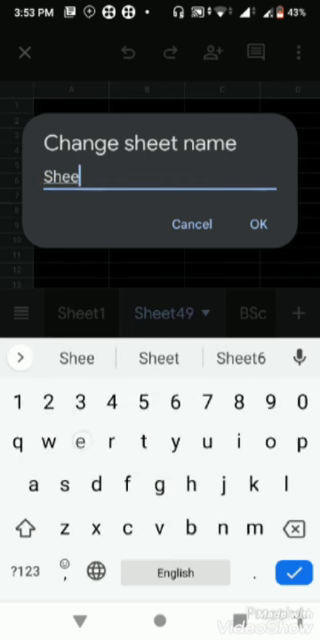
type("t")
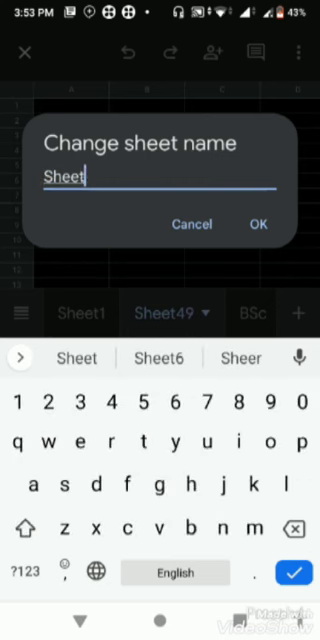
type("2")
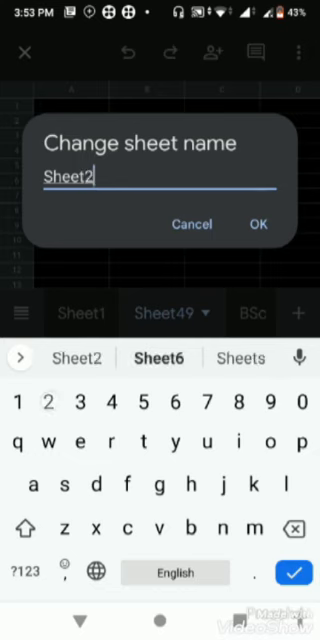
left_click(258, 224)
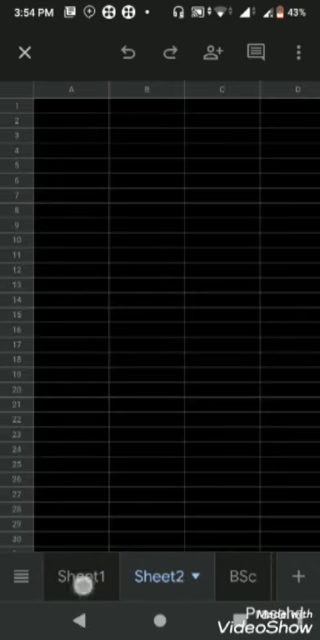
left_click(245, 576)
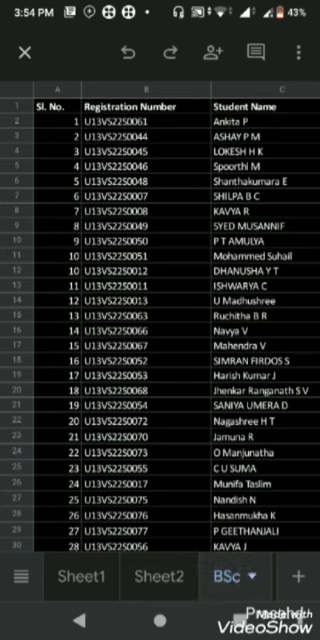
left_click(167, 577)
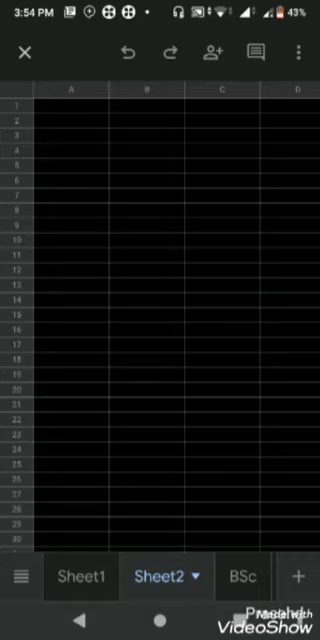
left_click(83, 576)
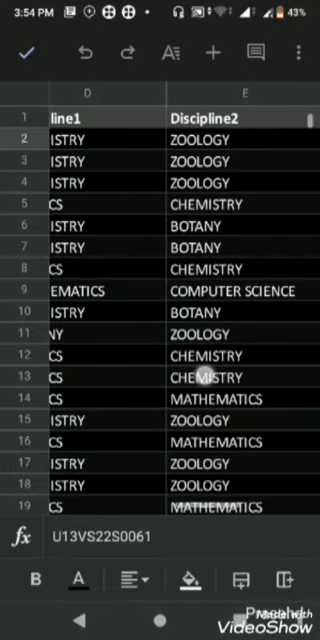
scroll("down", 3)
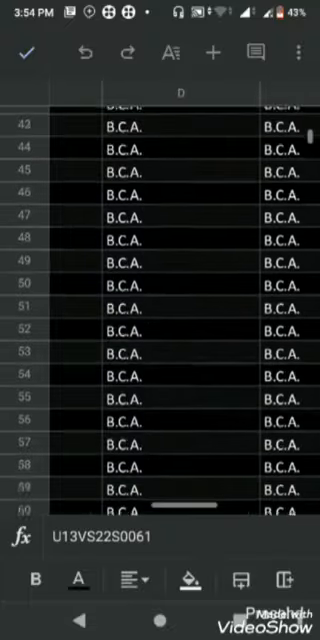
scroll("down", 3)
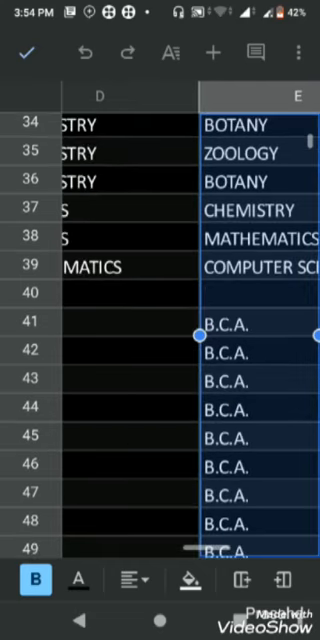
scroll("down", 3)
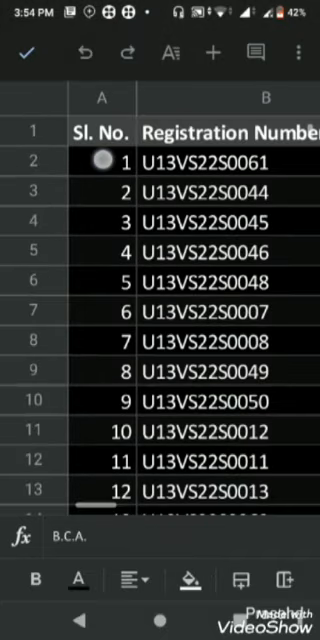
left_click(100, 132)
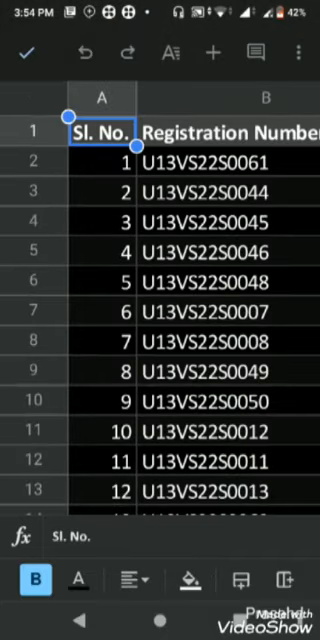
scroll("down", 3)
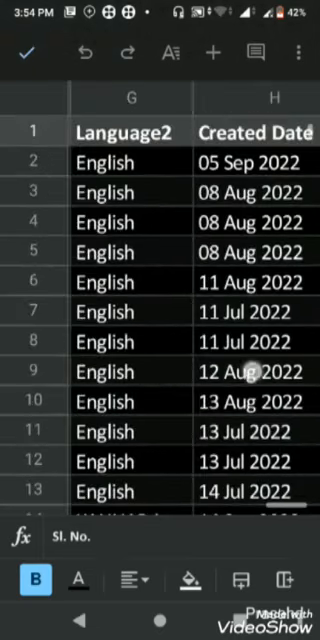
scroll("down", 3)
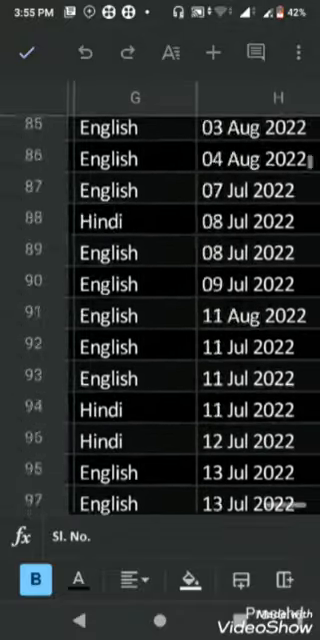
scroll("down", 3)
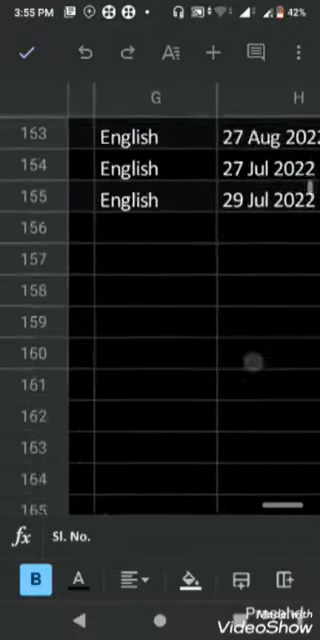
scroll("down", 3)
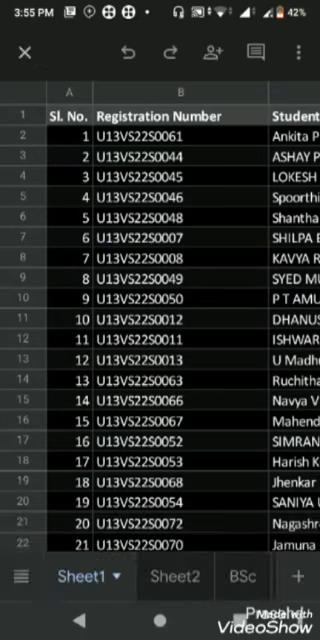
On Sheet2 cell A1, type =FILTER(Sheet1!A1:H155, as the formula start
left_click(173, 576)
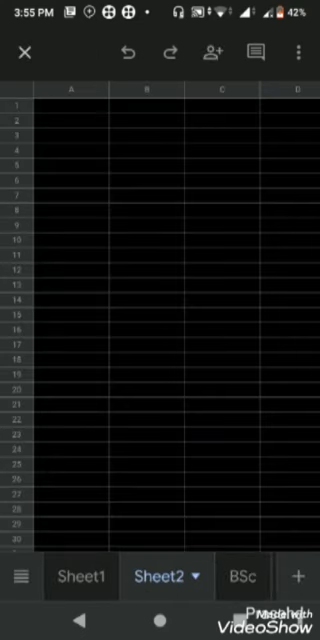
left_click(65, 105)
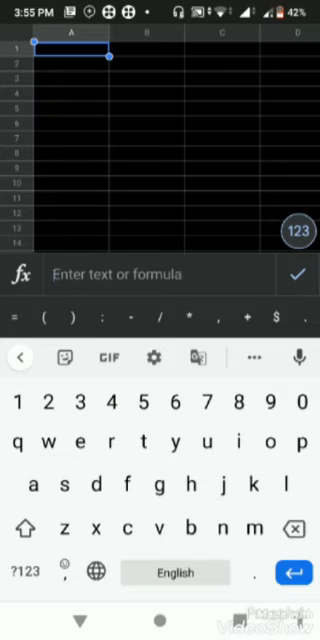
type("=f")
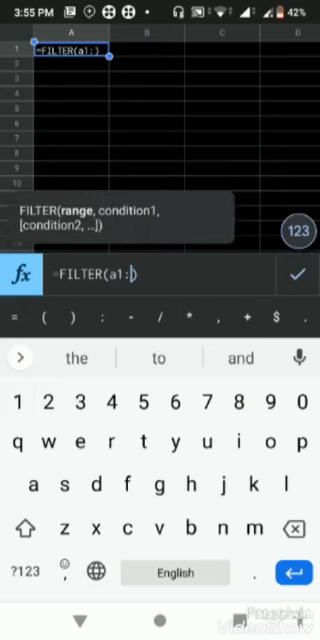
type("b155")
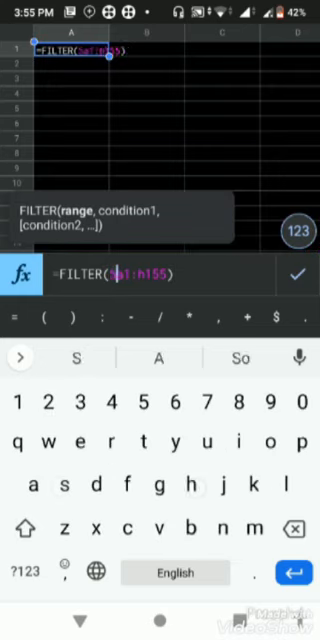
type("Sheet")
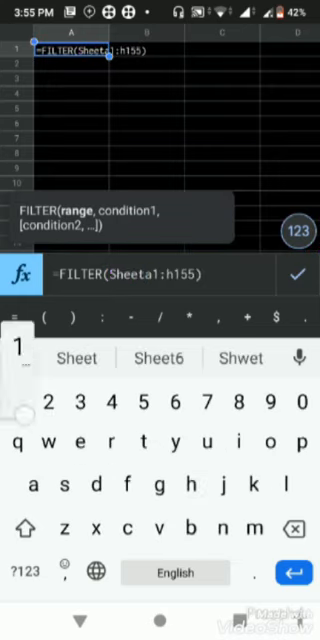
type("1!")
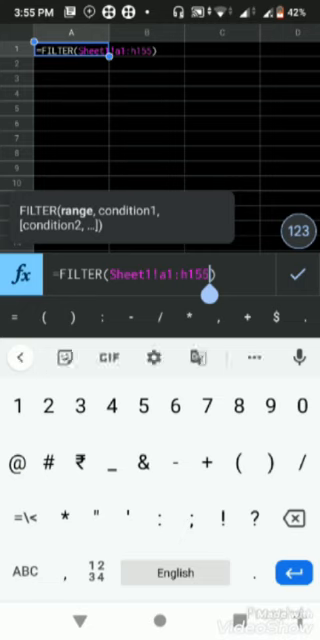
type(",")
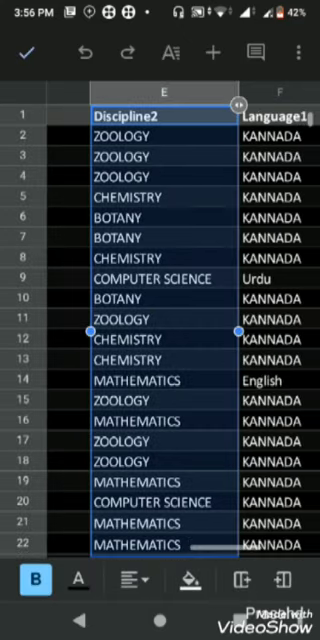
scroll("down", 3)
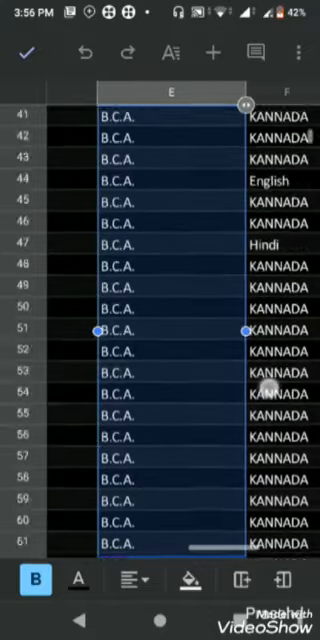
scroll("down", 3)
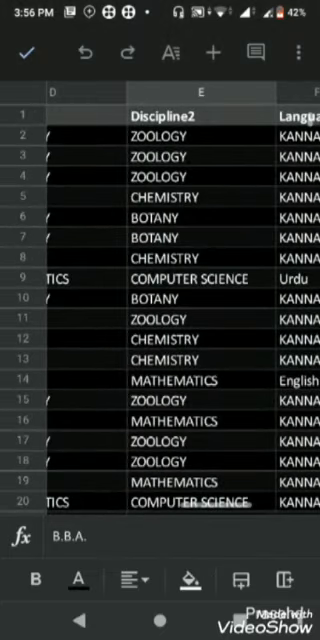
scroll("down", 3)
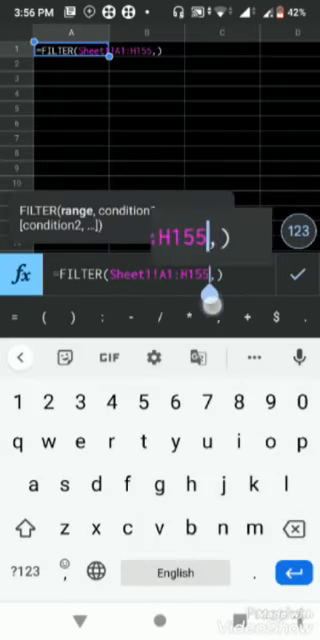
Add Sheet1!E1:E155 as the FILTER condition and commit the formula
type("S")
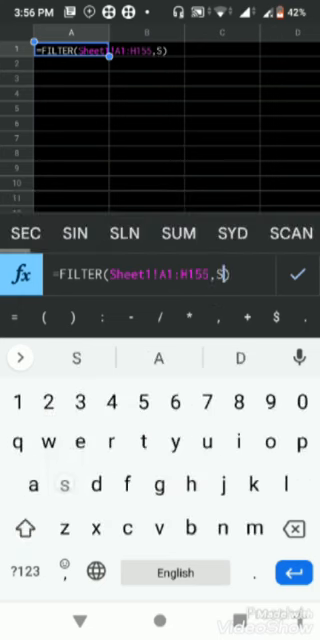
type("Sheet1!E1:E155")
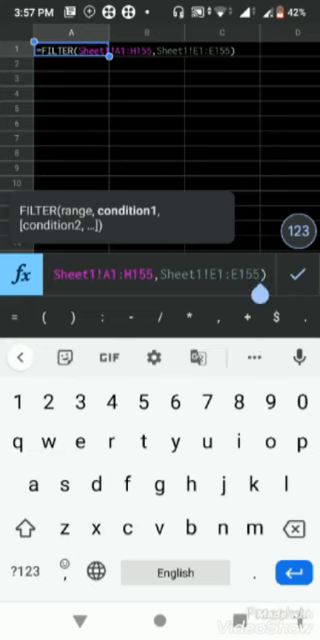
left_click(27, 573)
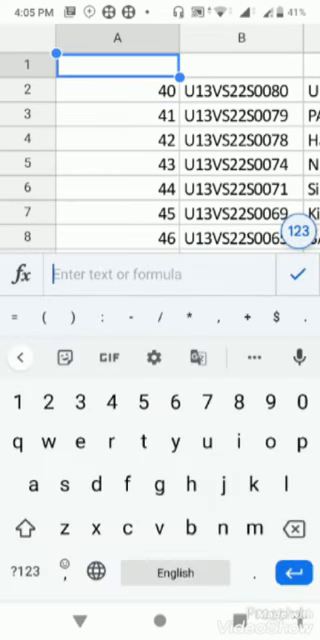
Enter =ARRAYFORMULA(Sheet1!1:1) in A1 to copy Sheet1's headers
type("ar")
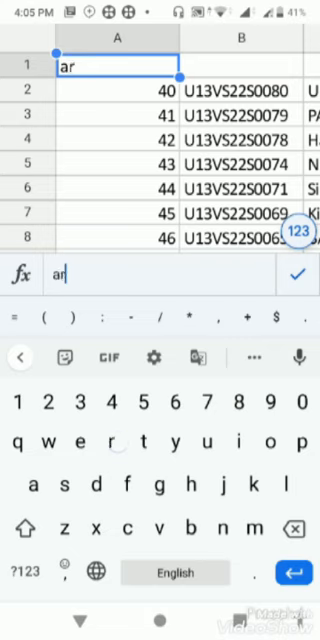
type("=")
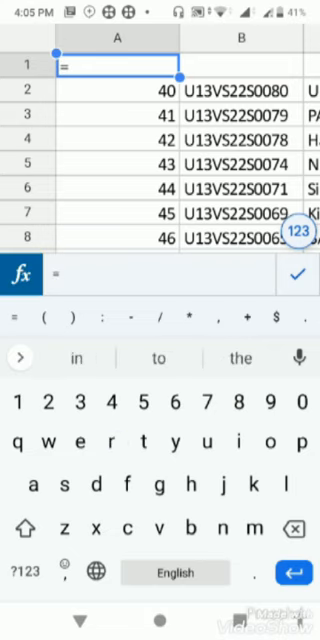
type("ARRAYFORMULA(")
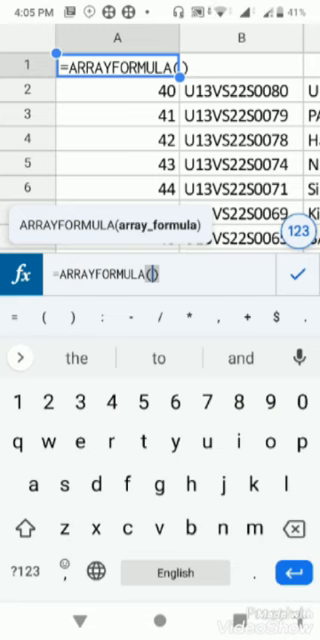
type("Sheet1!1:1")
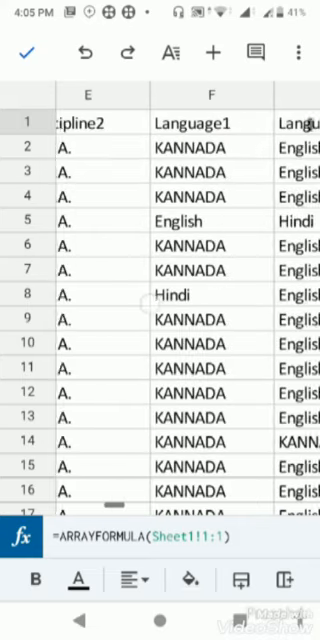
scroll("right", 3)
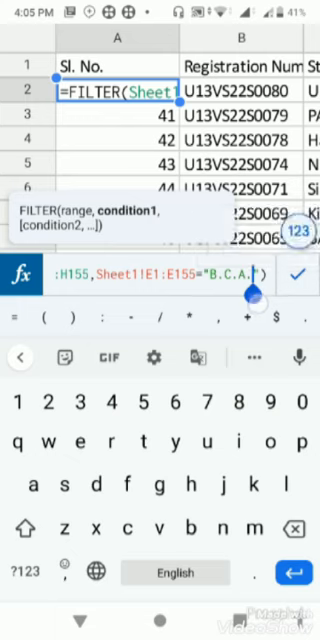
Replace the B.C.A. condition with "ZOOLOGY" and commit the FILTER formula
key("BackSpace")
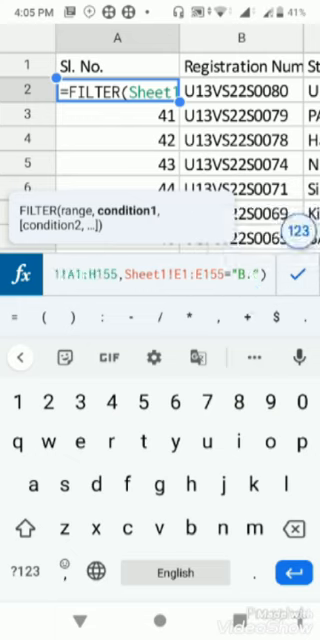
type("Sc")
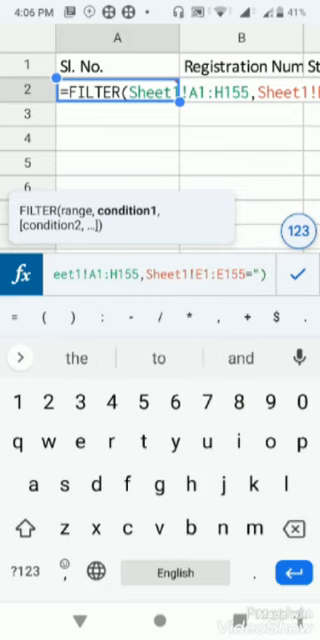
type("\"")
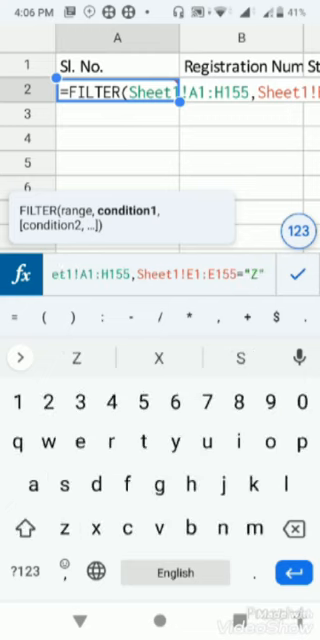
type("OOL")
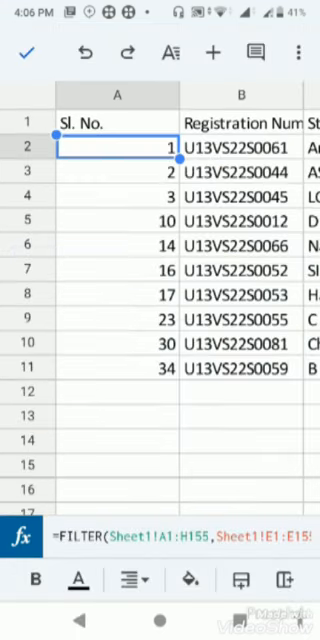
scroll("right", 3)
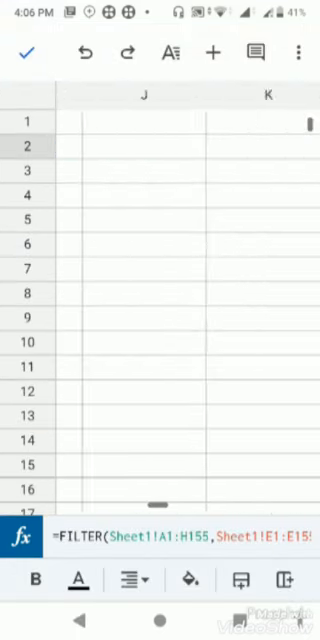